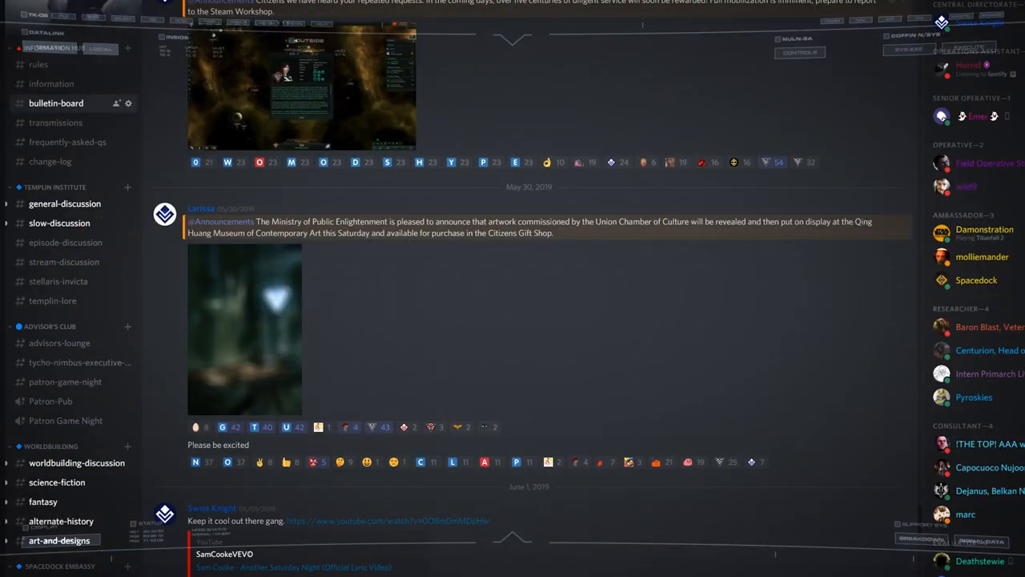
scroll(down, 3)
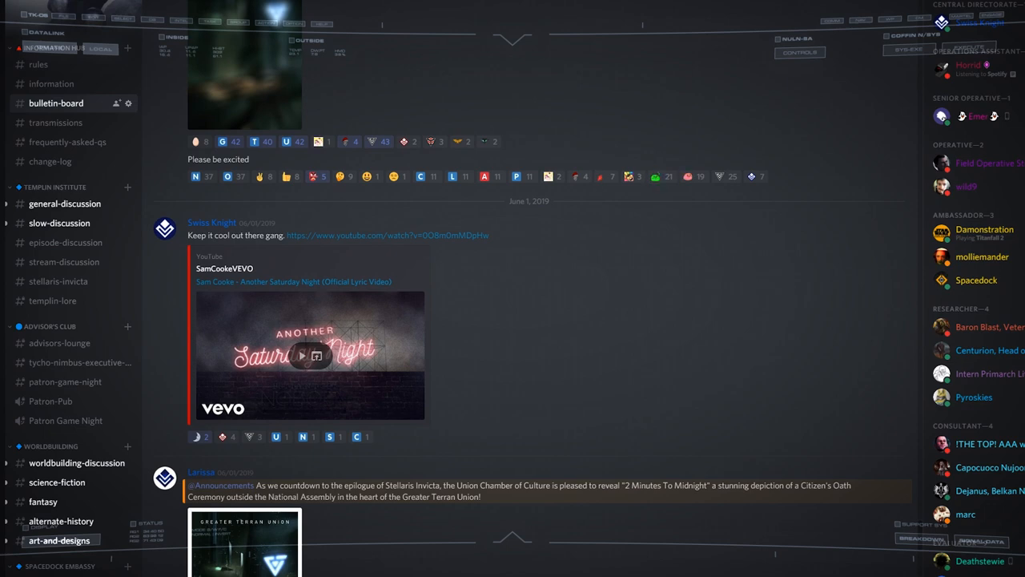
scroll(down, 3)
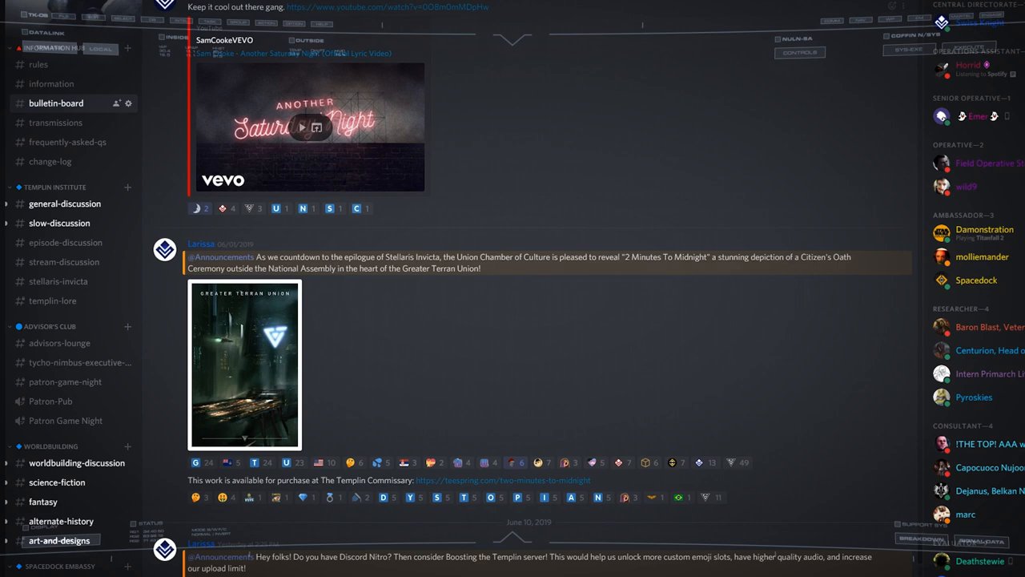
scroll(down, 3)
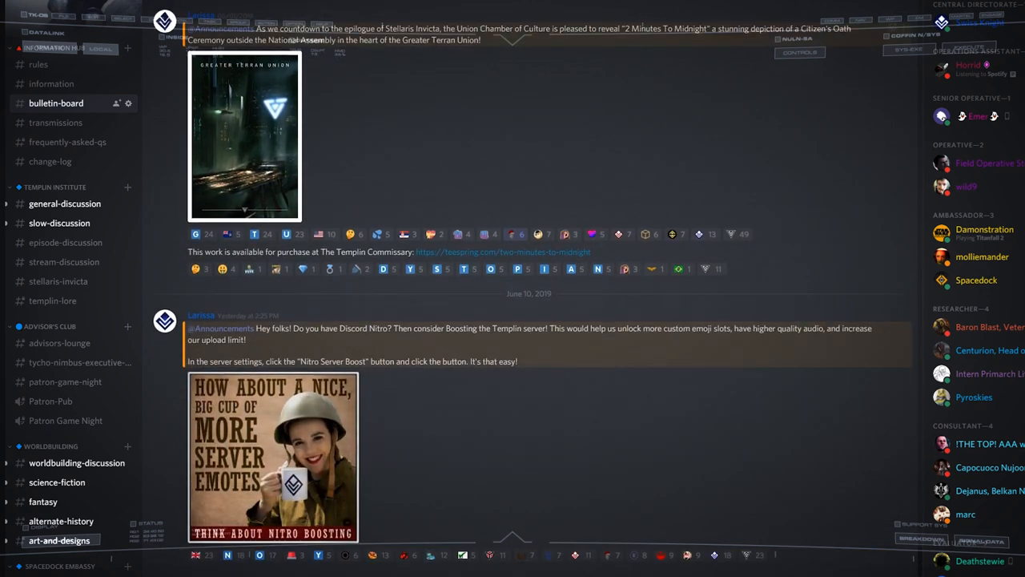